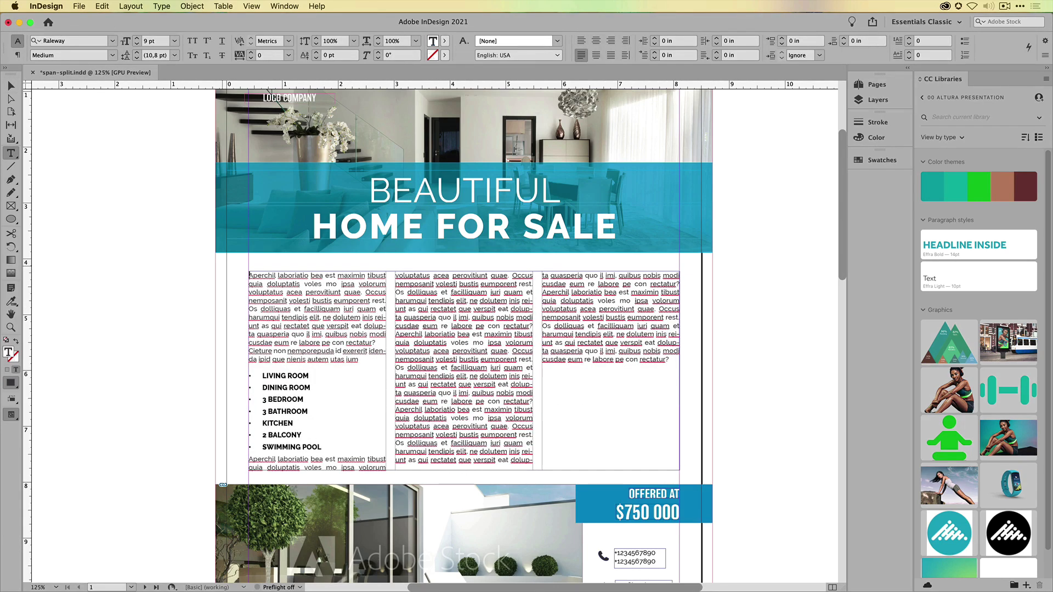
- Place the insertion point at the start of the story for the PROPERTY FEATURES heading
left_click(467, 279)
type("PROPERTY FEATURES")
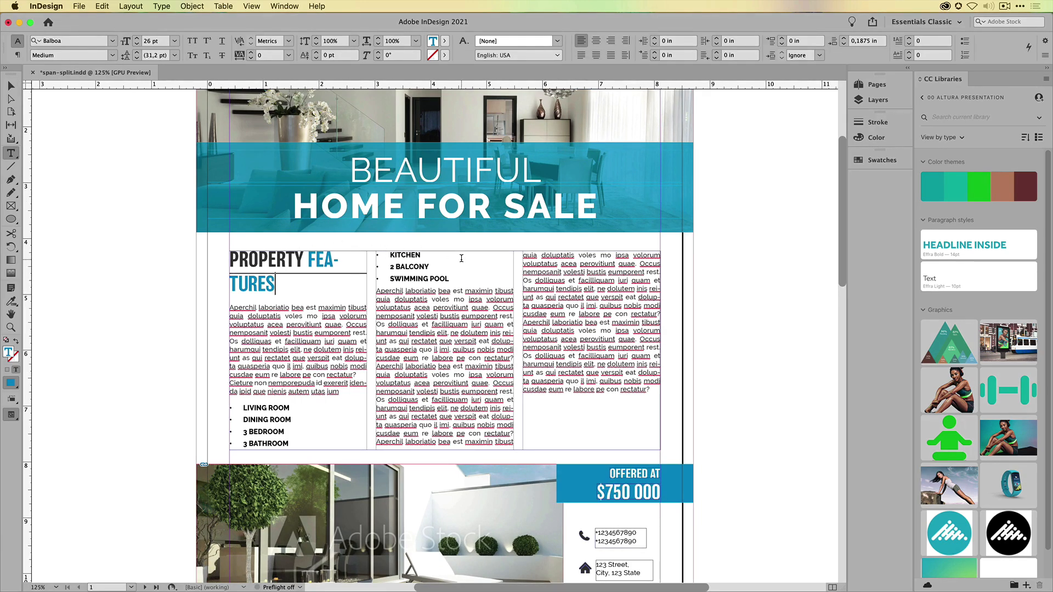
- Set the heading's Span Columns option to Span All across the three columns
left_click(11, 55)
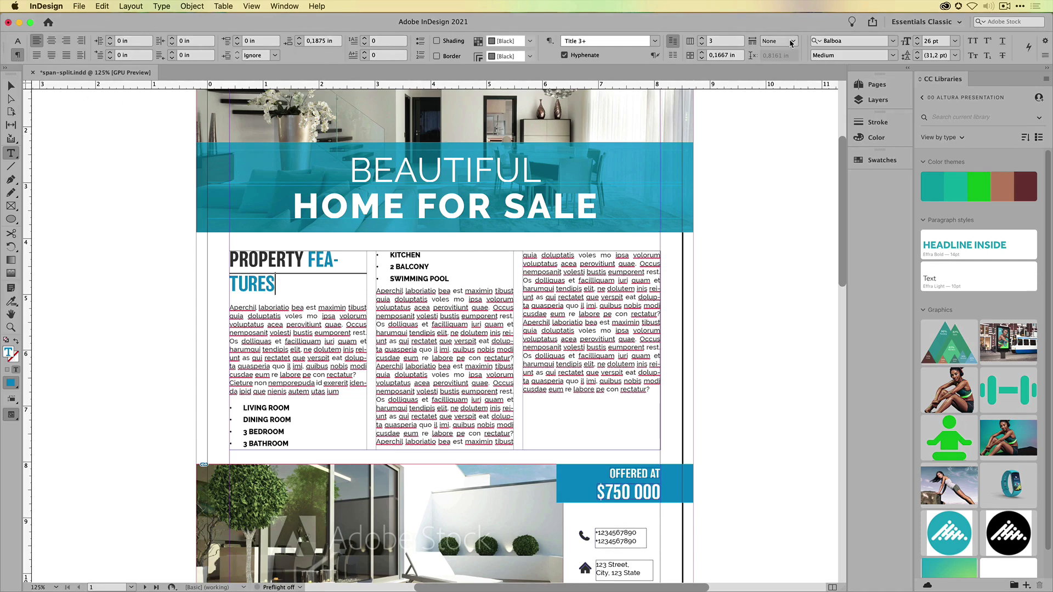
left_click(778, 41)
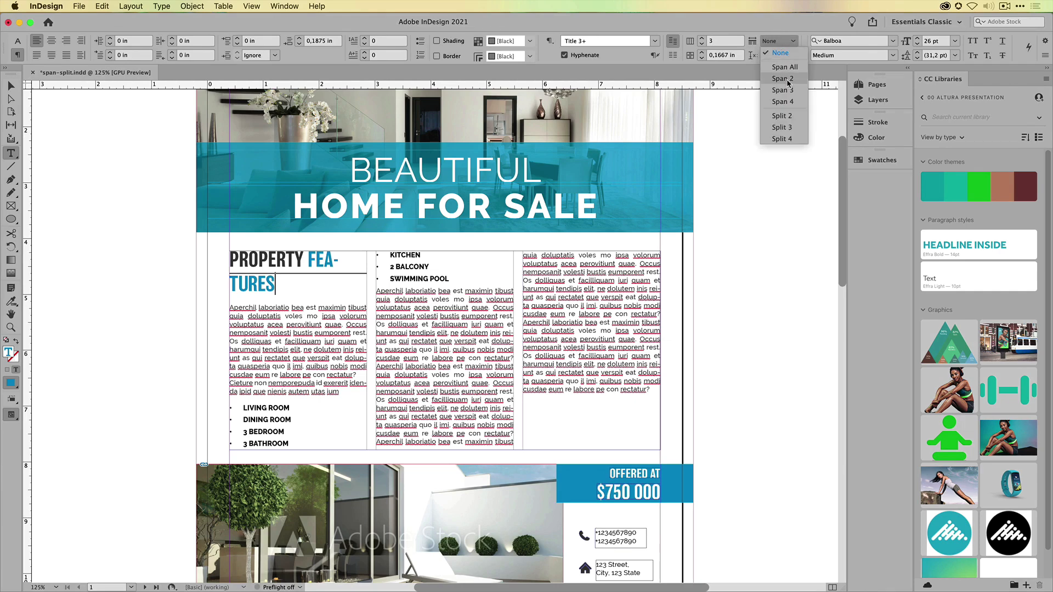
mouse_move(796, 82)
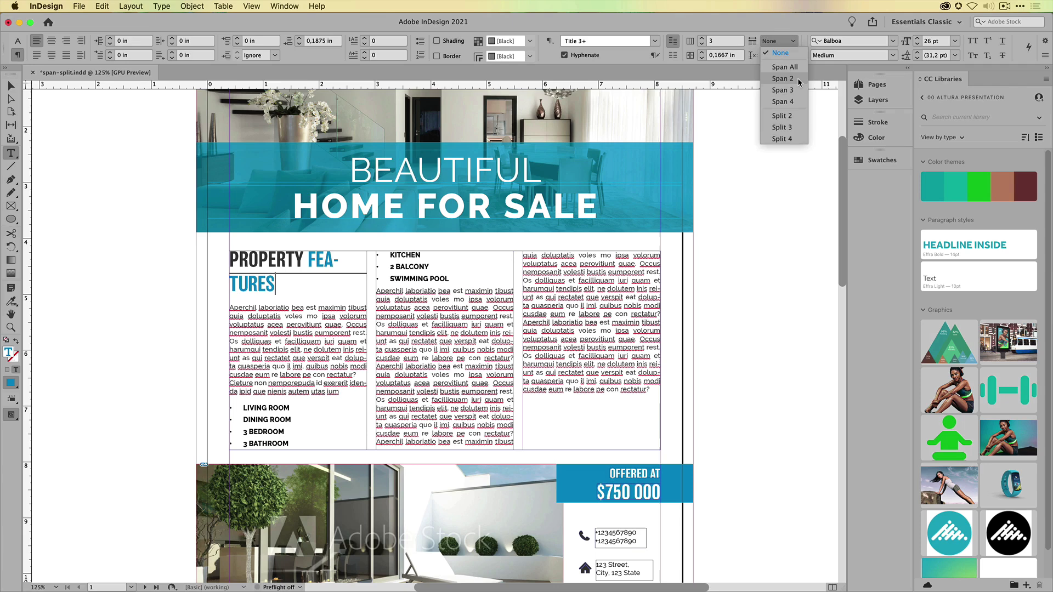
mouse_move(783, 66)
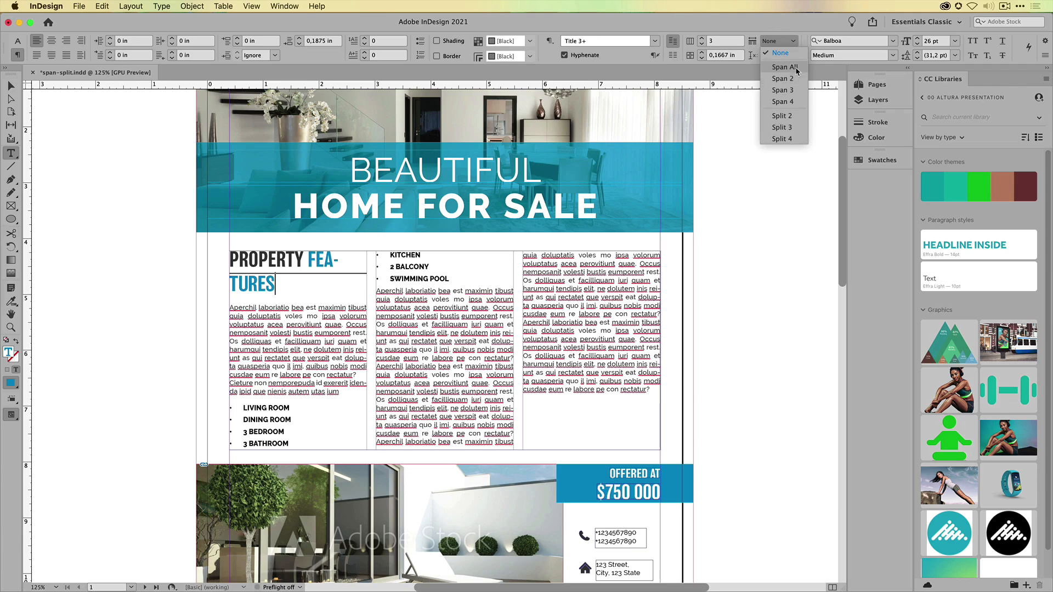
left_click(783, 67)
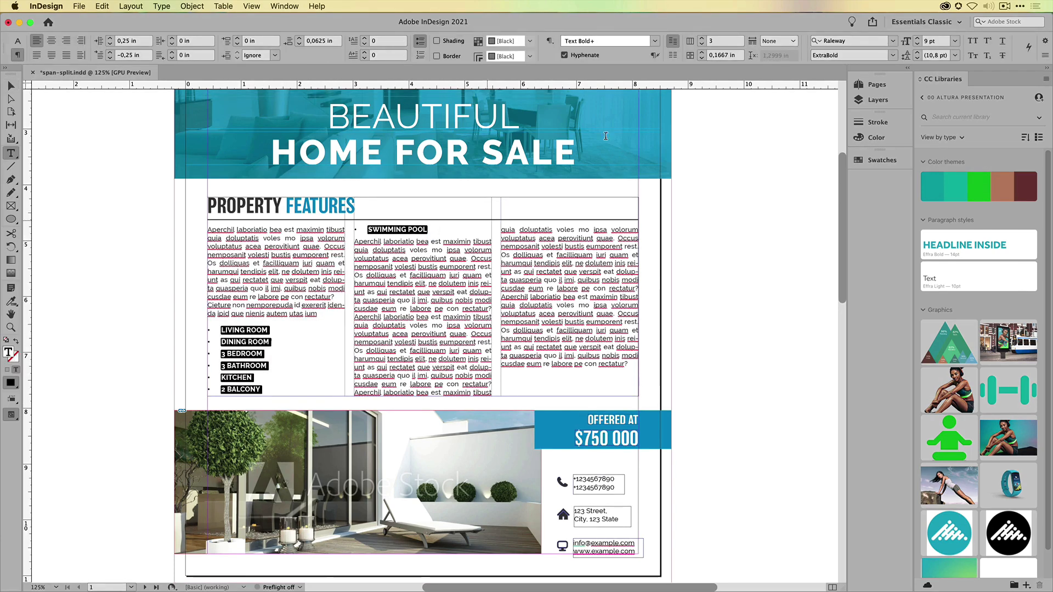
- Bring up the span/split choices for the shaded bullet list to split it in two
left_click(779, 41)
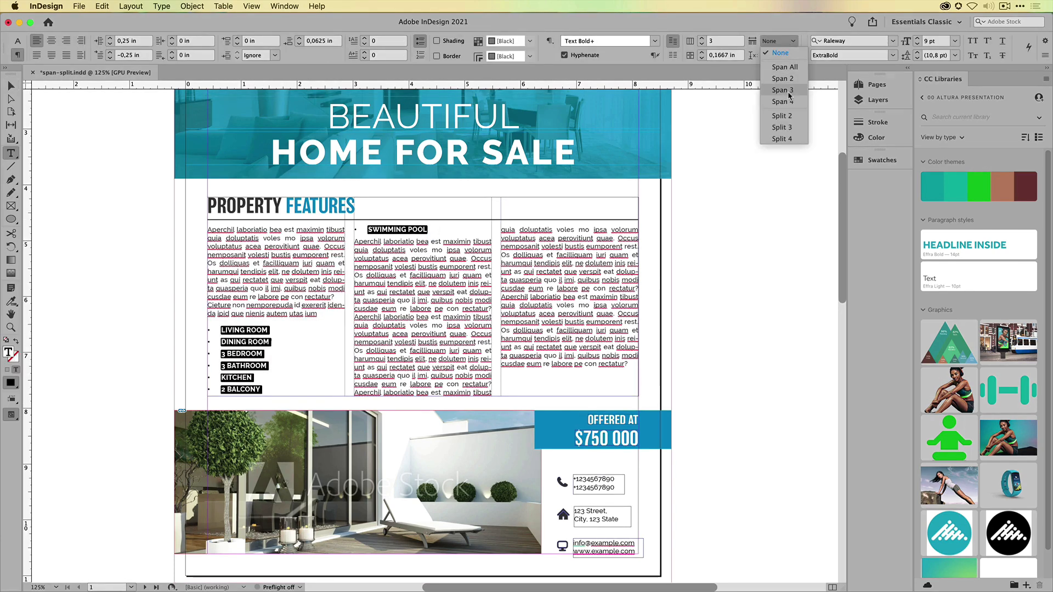
mouse_move(781, 138)
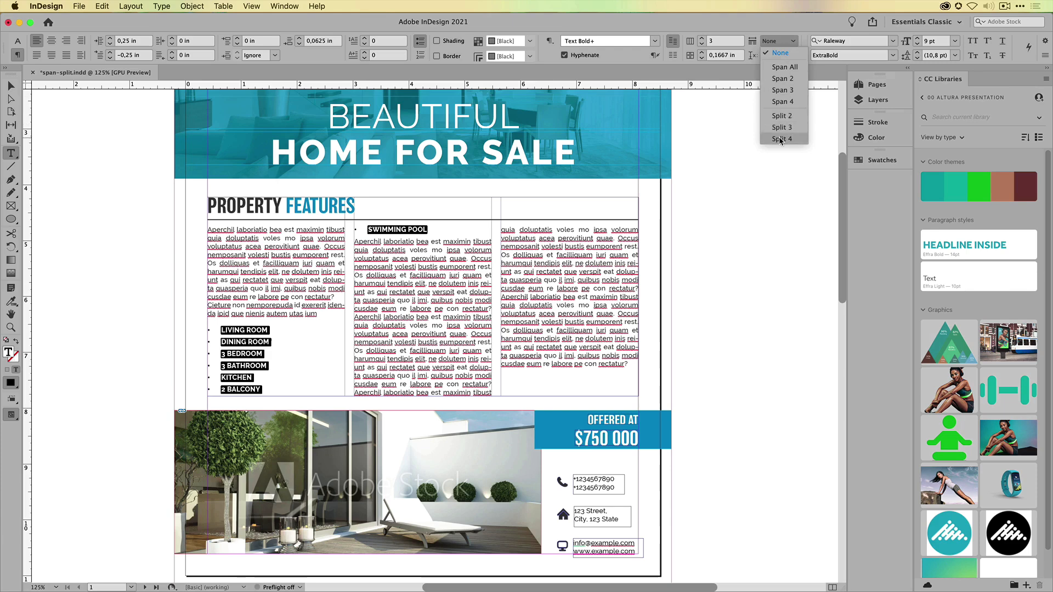
mouse_move(783, 115)
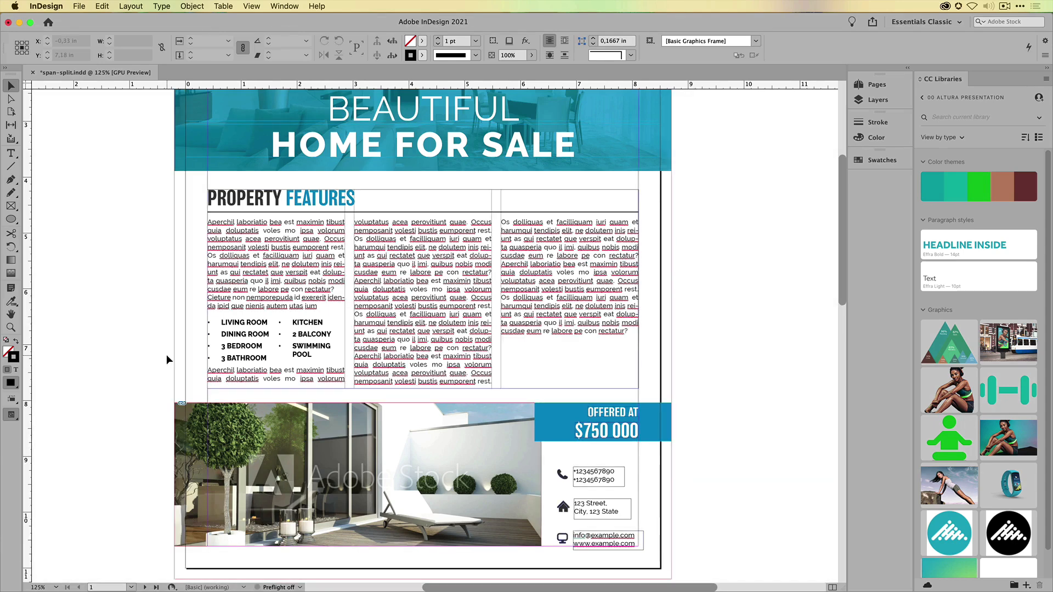
mouse_move(106, 354)
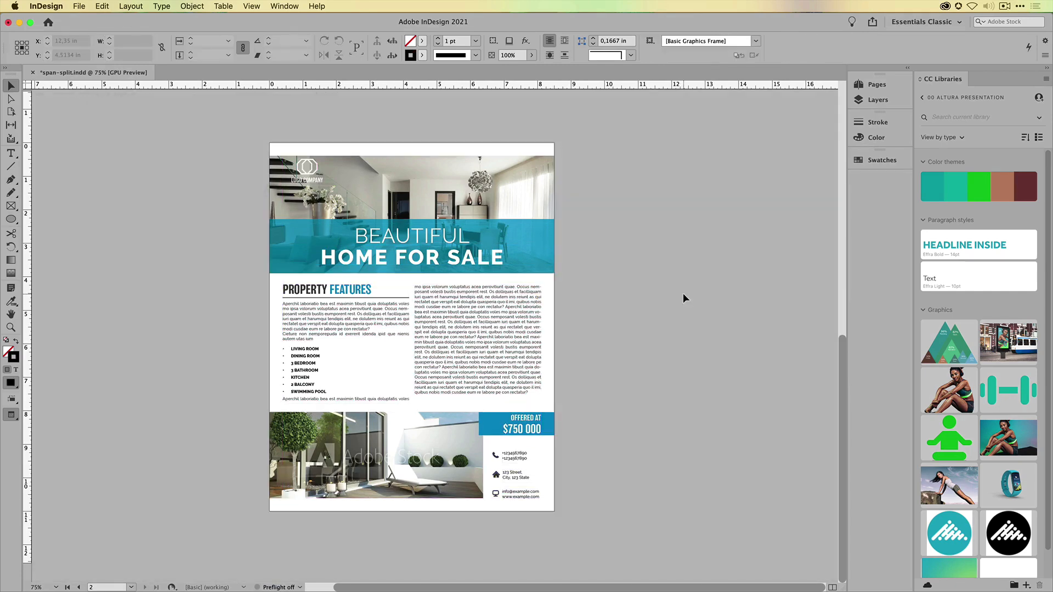
scroll("down", 3)
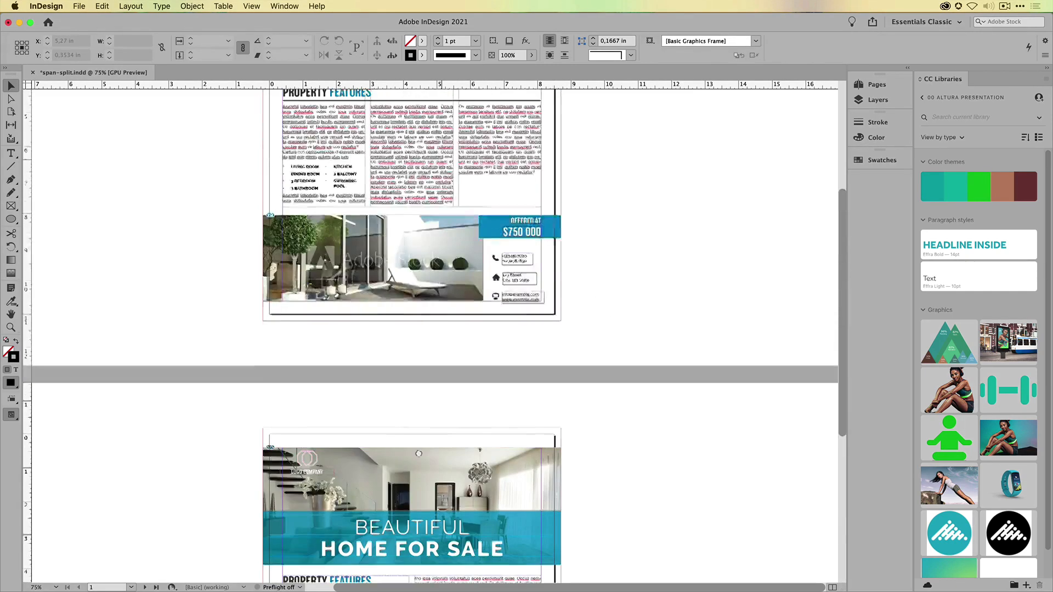
scroll("down", 3)
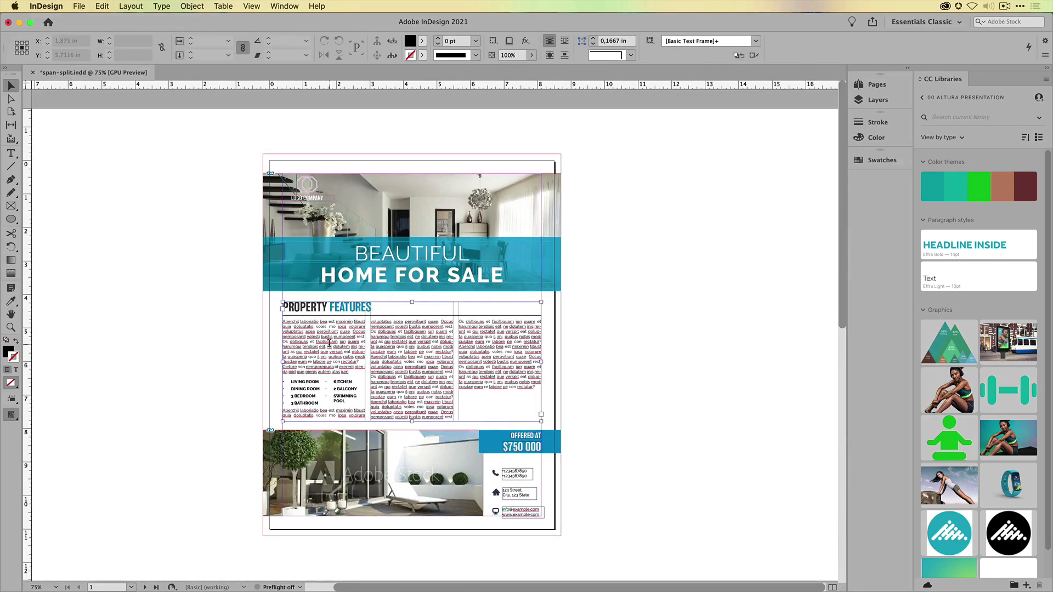
- Set a body paragraph's layout to Span Columns with Span All in the settings dialog
left_click(11, 153)
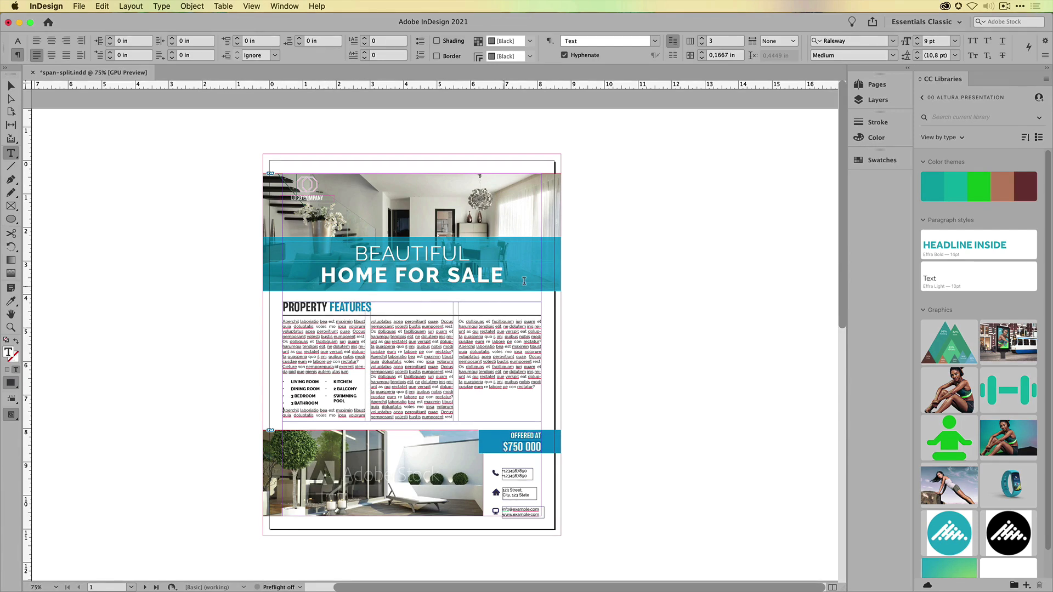
mouse_move(659, 179)
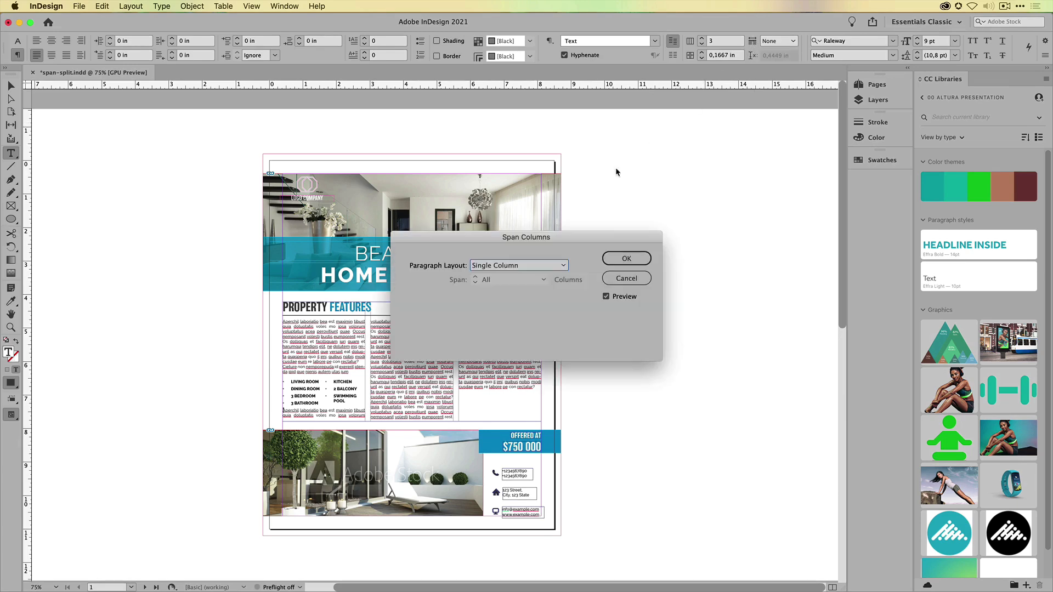
left_click(519, 265)
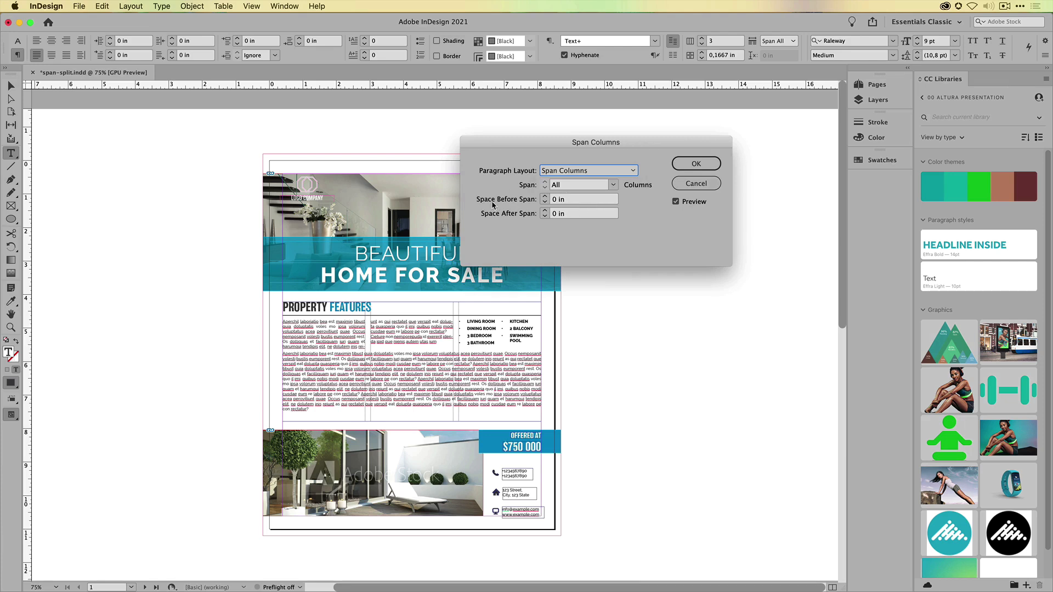
mouse_move(535, 223)
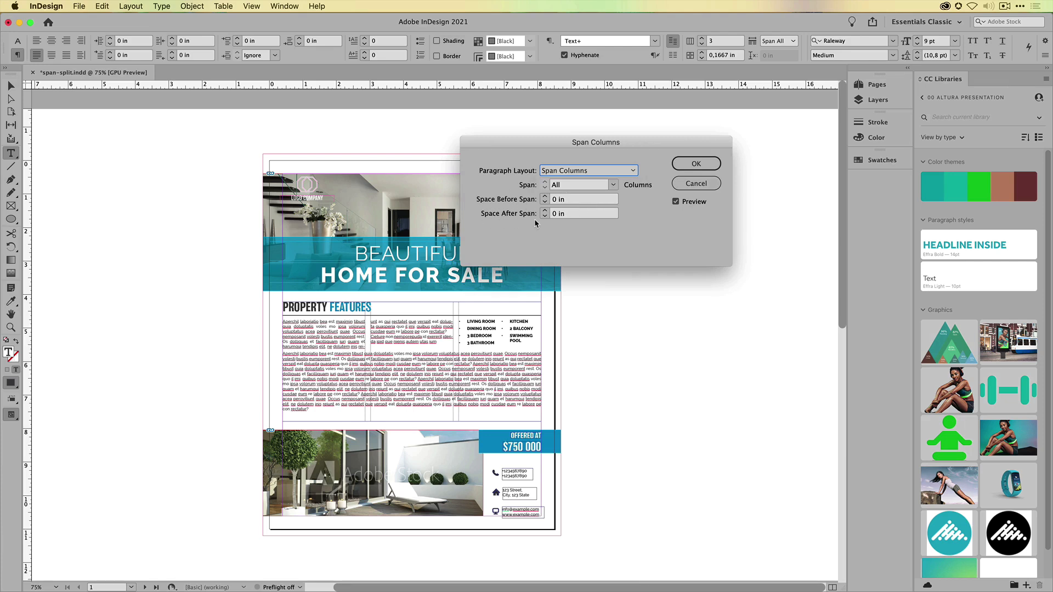